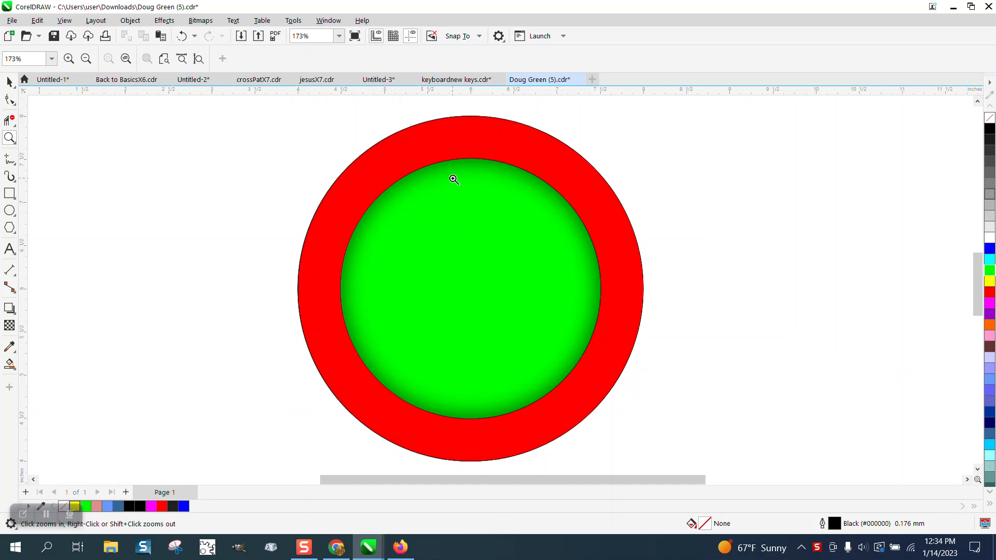
mouse_move(499, 160)
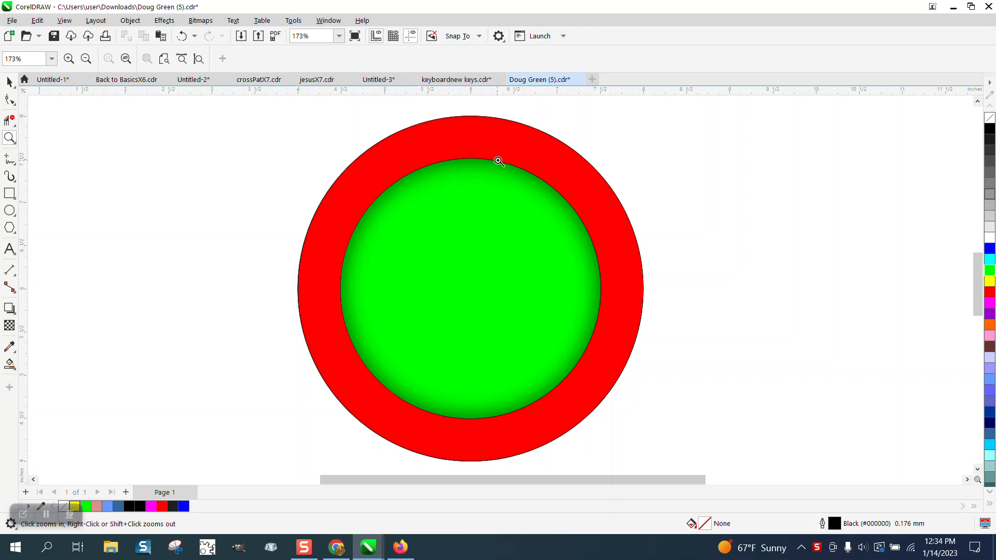
mouse_move(509, 179)
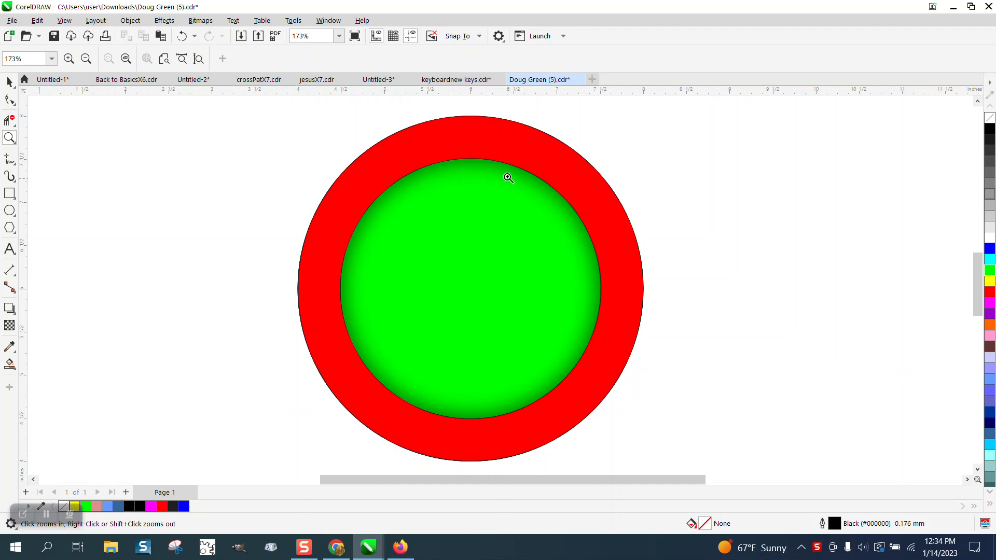
mouse_move(555, 167)
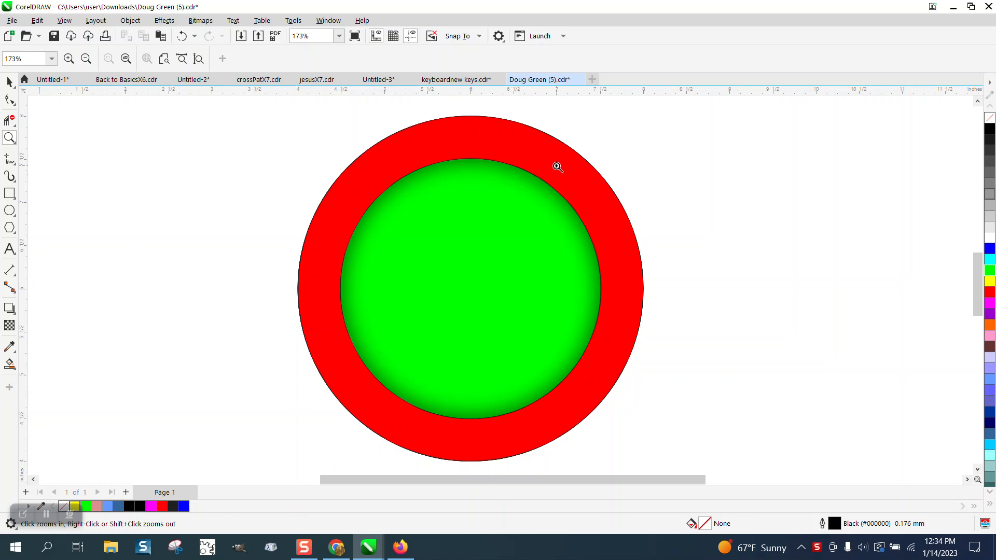
mouse_move(488, 220)
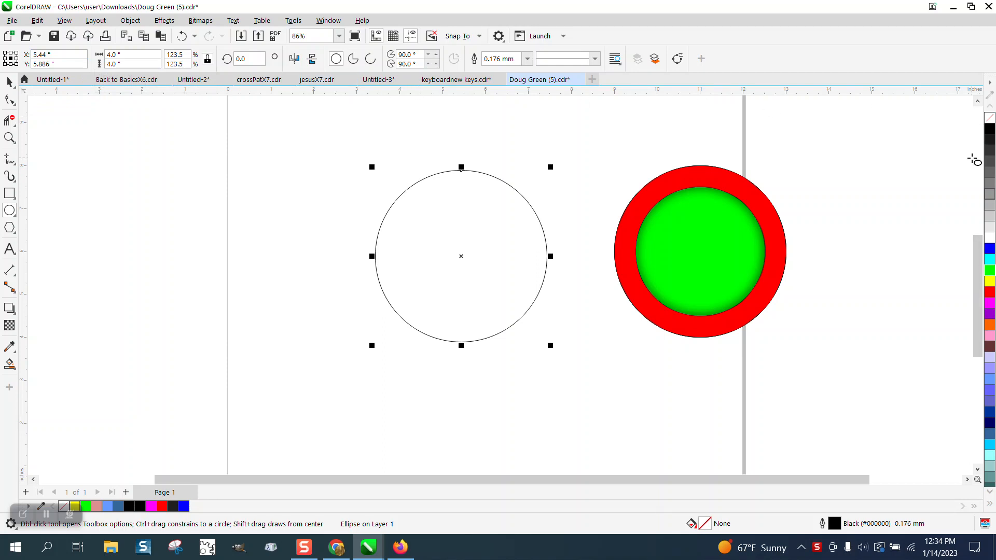
- Place a copy of the circle to the left and select the empty outline circle
left_click_drag(461, 256, 246, 256)
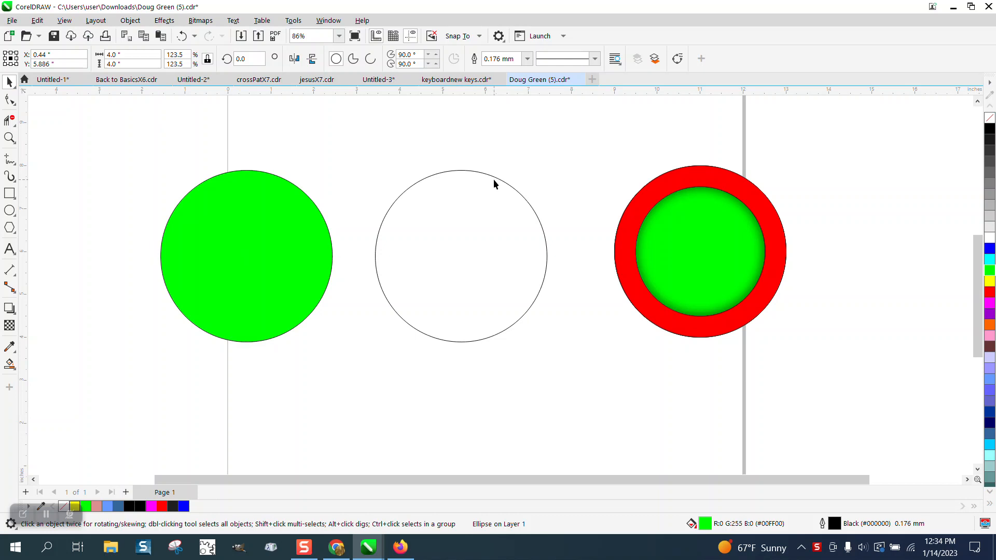
left_click(494, 177)
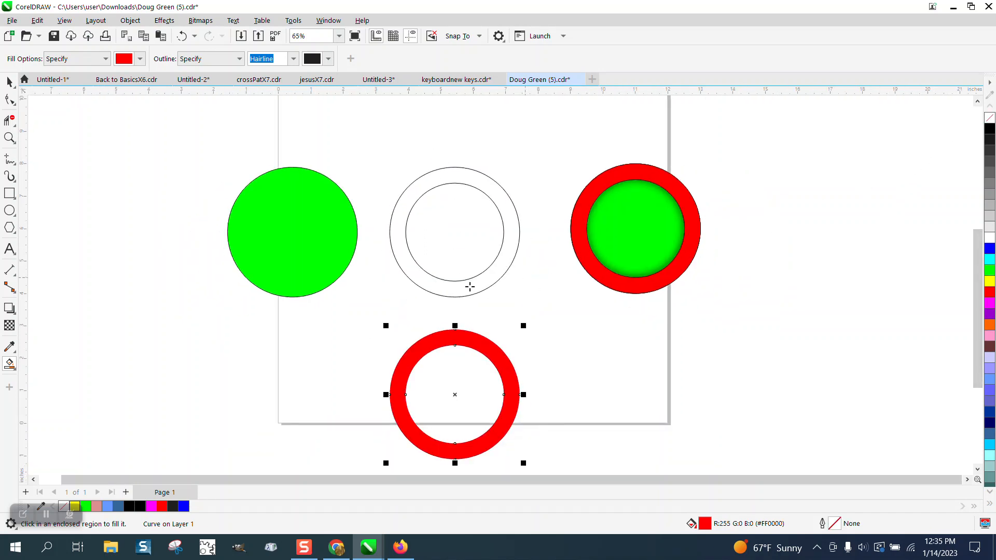
mouse_move(210, 215)
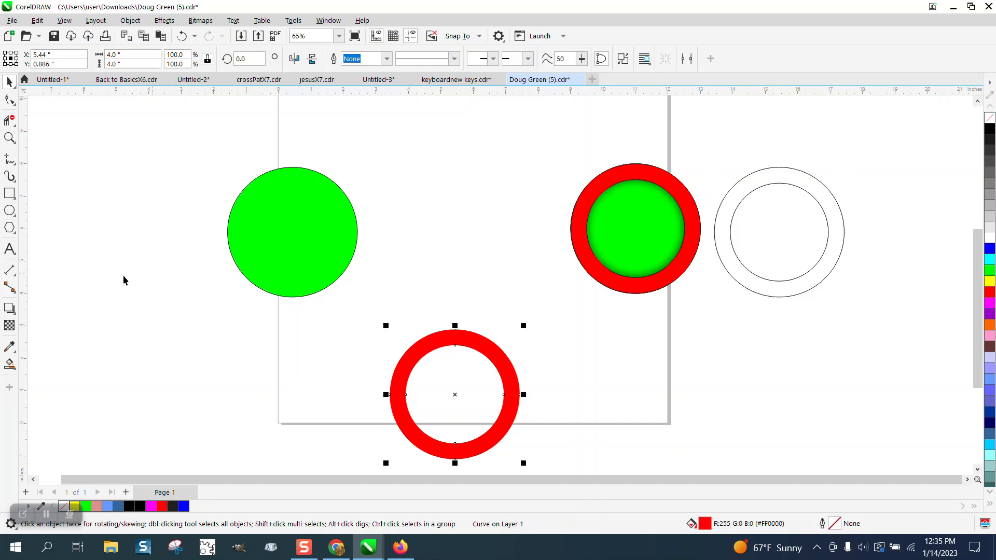
- Cast a flat, centred drop shadow from the red ring with the Drop Shadow tool, then zoom out
left_click(8, 310)
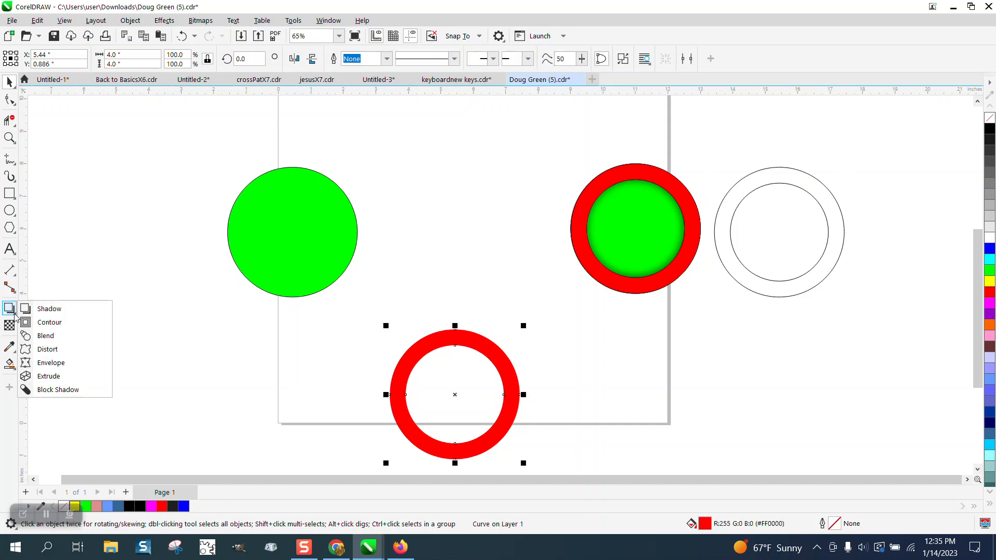
left_click(50, 310)
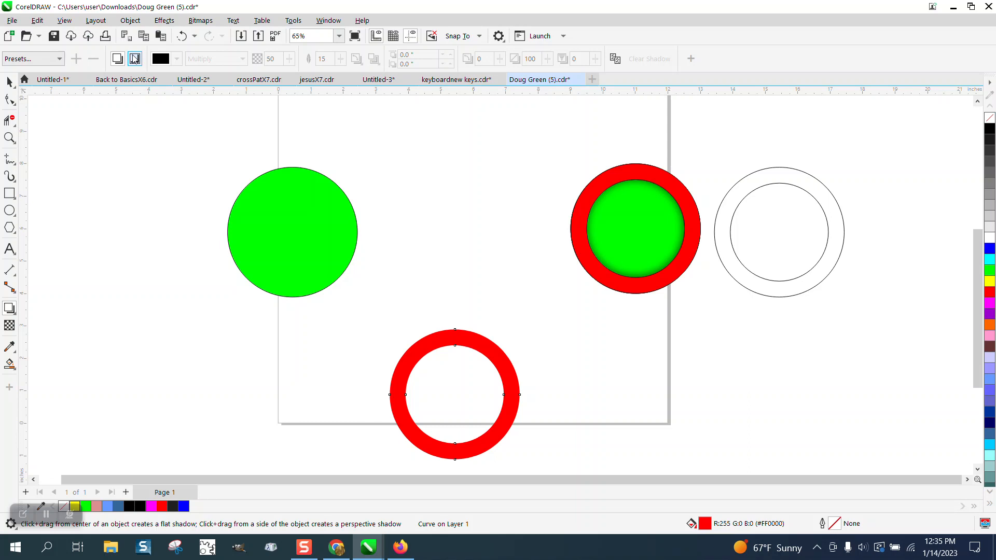
mouse_move(135, 58)
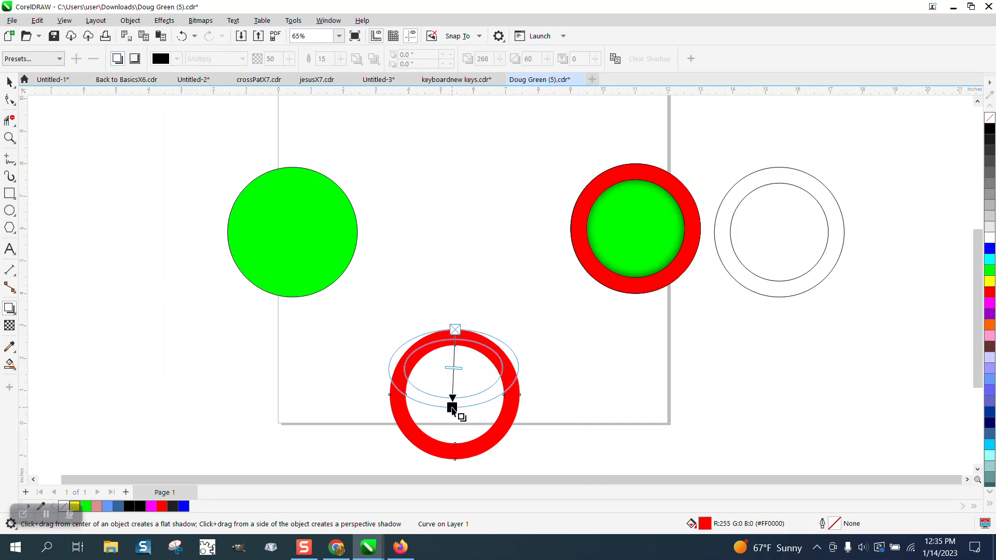
left_click_drag(452, 395, 394, 407)
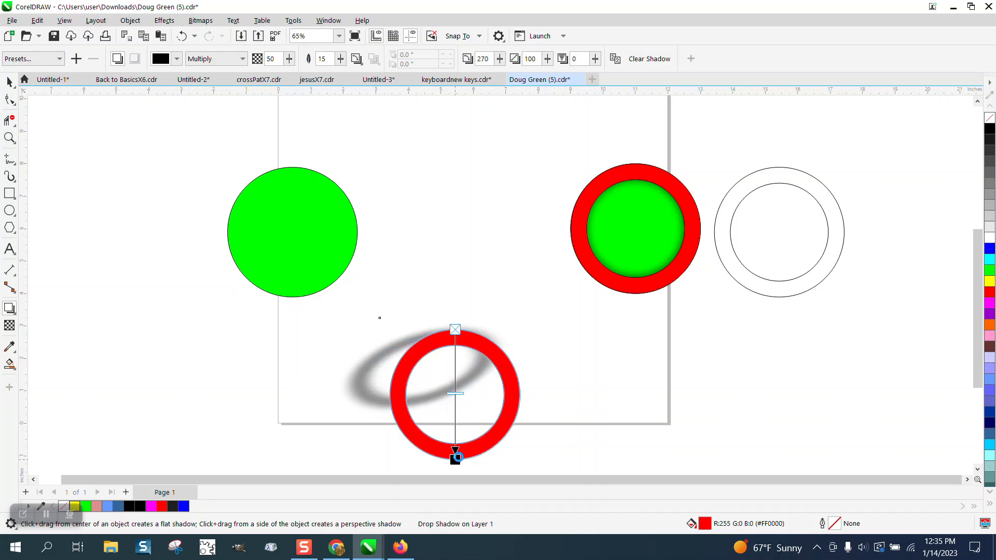
left_click(649, 58)
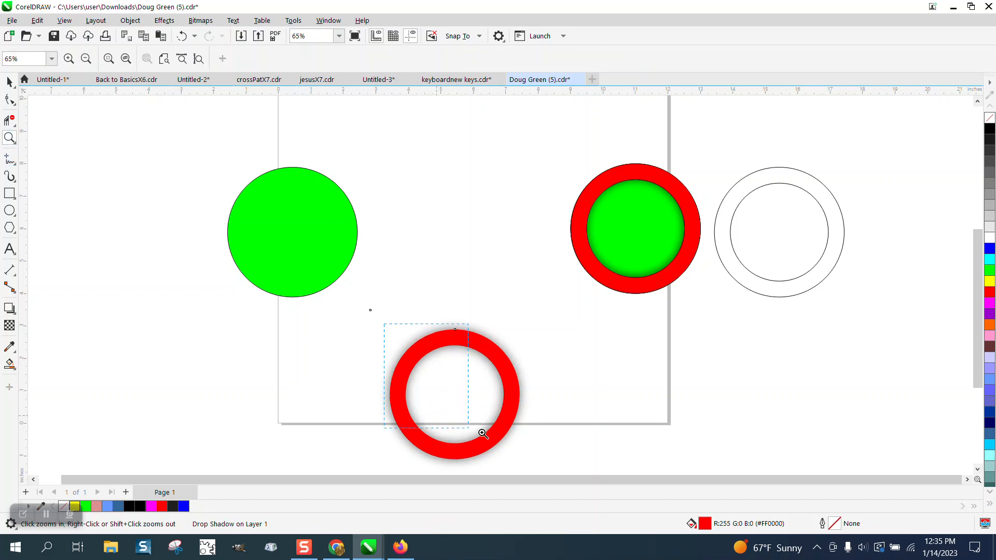
left_click(482, 434)
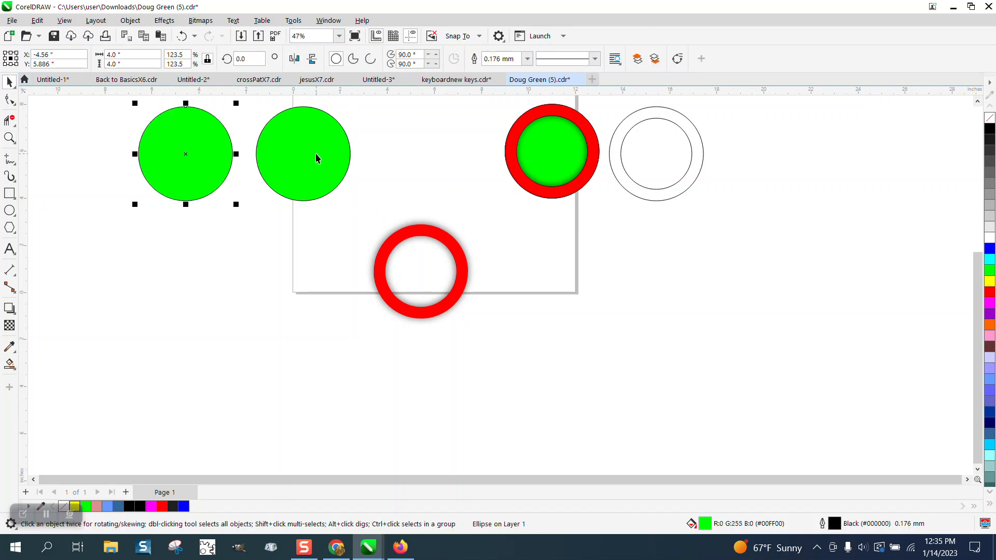
- Pick the copied green circle and zoom in to compare the two ringed circles, then back out
left_click(317, 158)
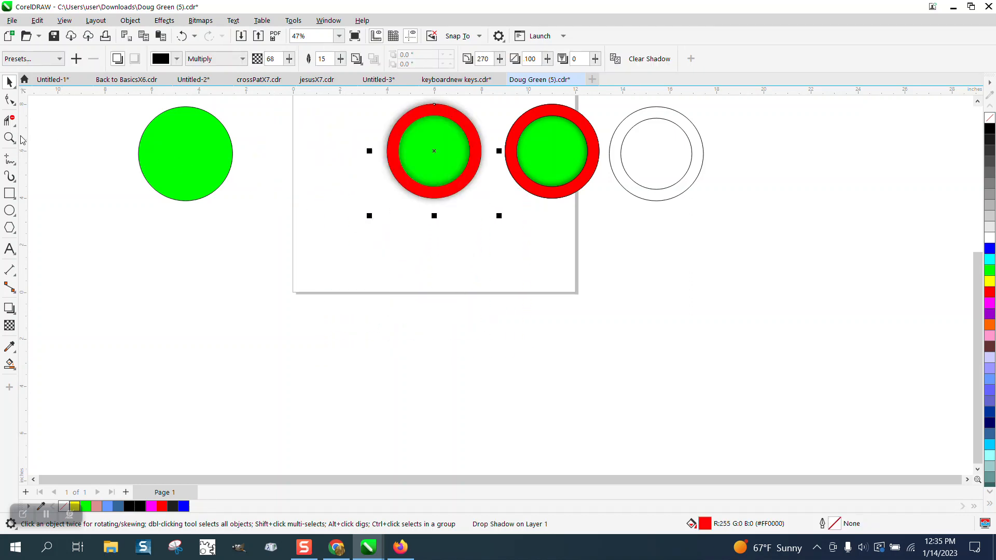
left_click(8, 139)
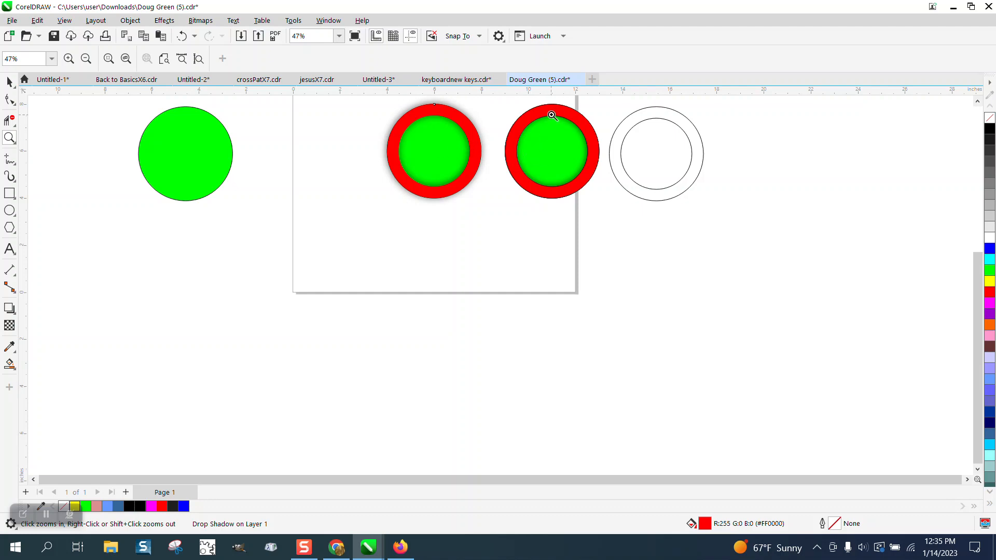
left_click(551, 114)
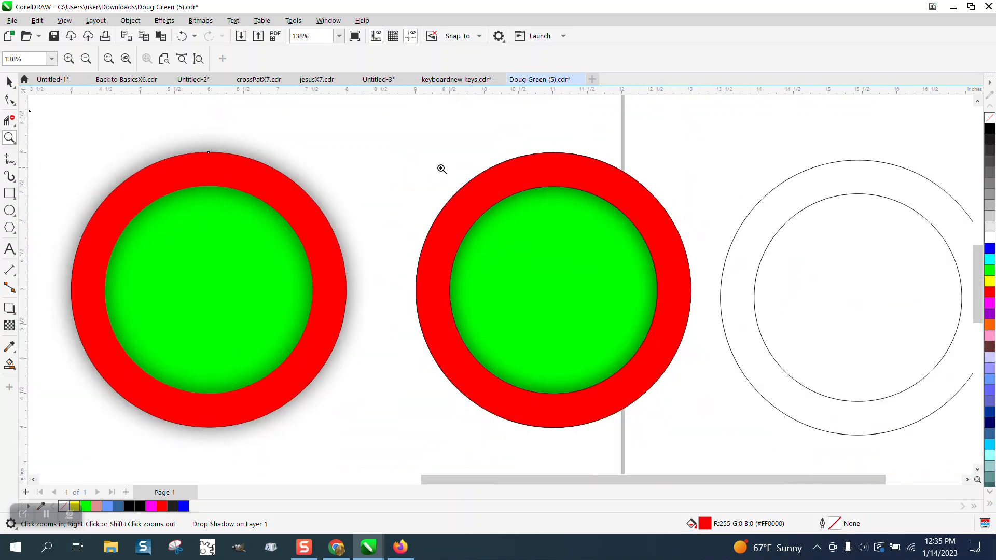
left_click(442, 169)
type("46")
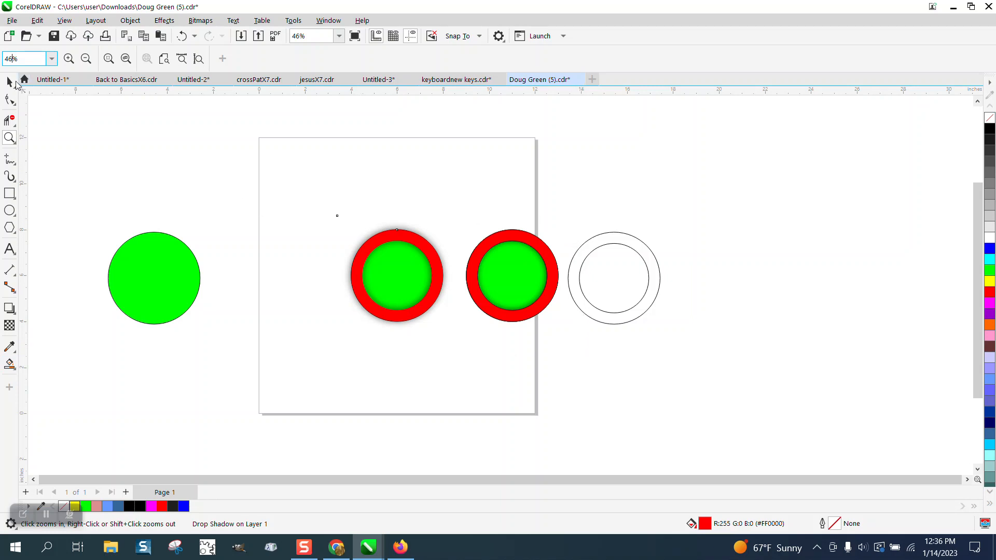
- Copy the two outline circles below, move them left, and cast a drop shadow from the red ring
left_click(614, 278)
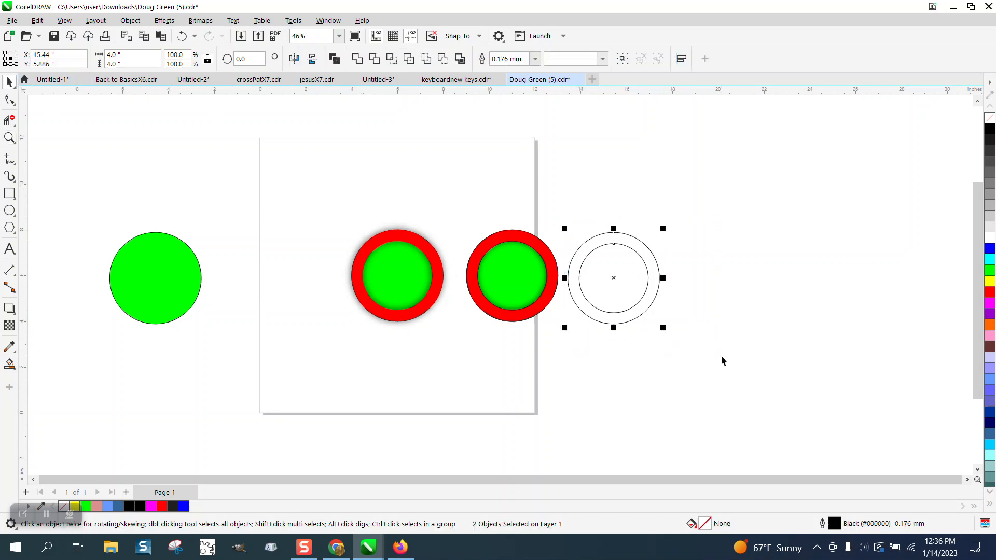
left_click_drag(613, 278, 499, 392)
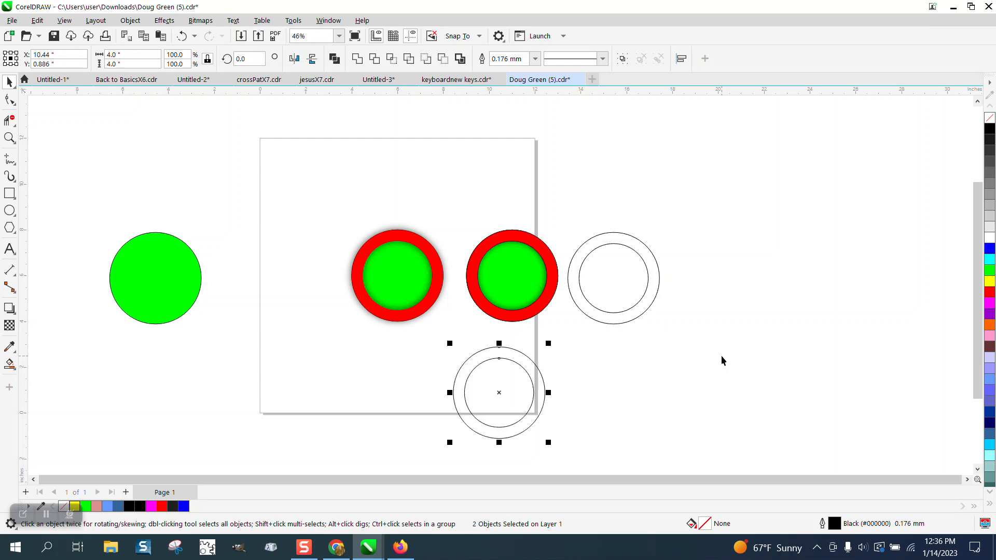
left_click_drag(499, 392, 270, 392)
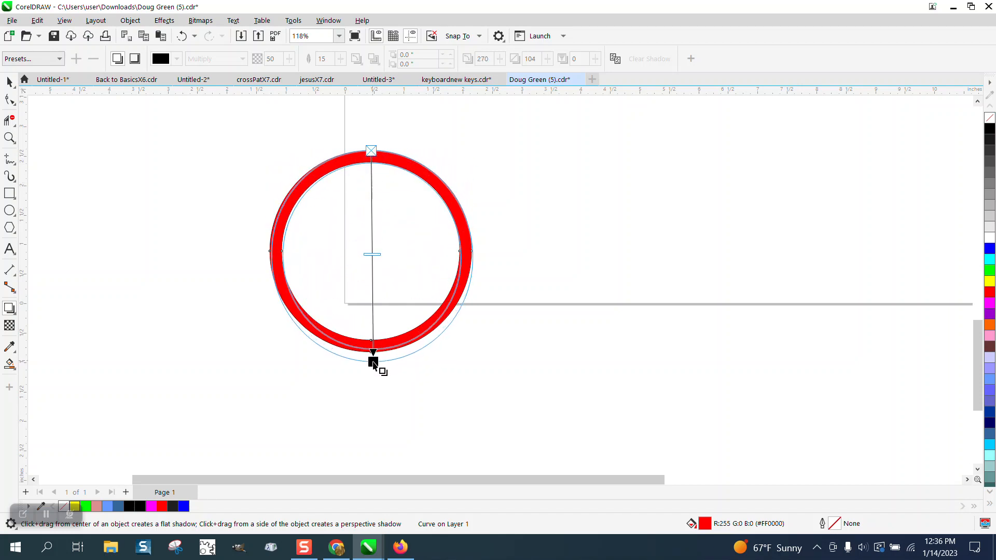
left_click_drag(374, 363, 374, 353)
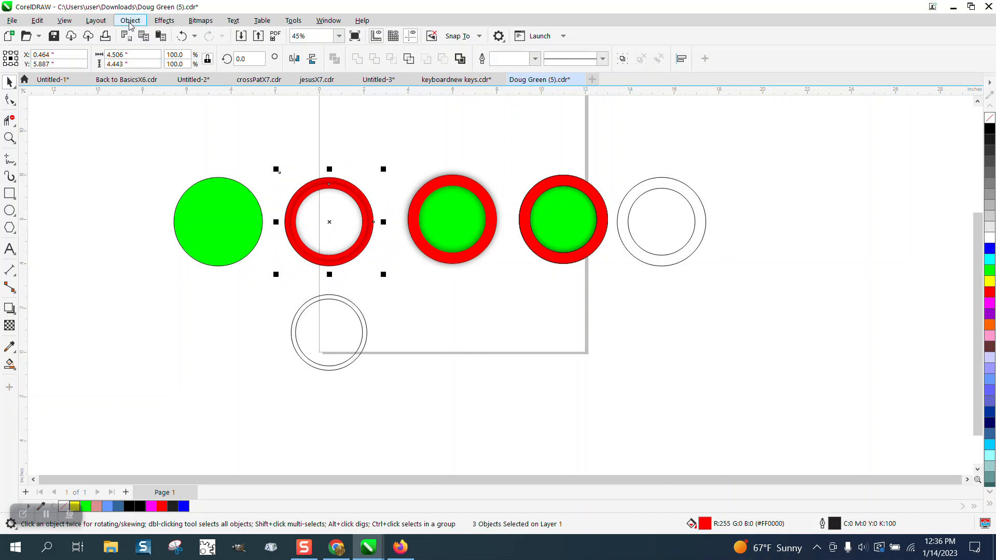
- Scale the green circle to 123.5% and centre it inside the new red ring
left_click(130, 20)
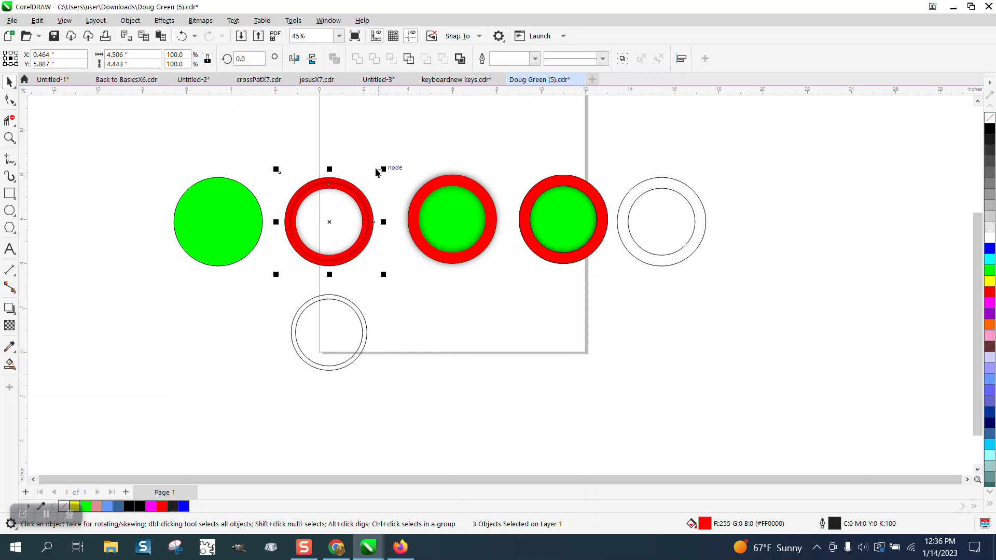
left_click_drag(329, 222, 329, 332)
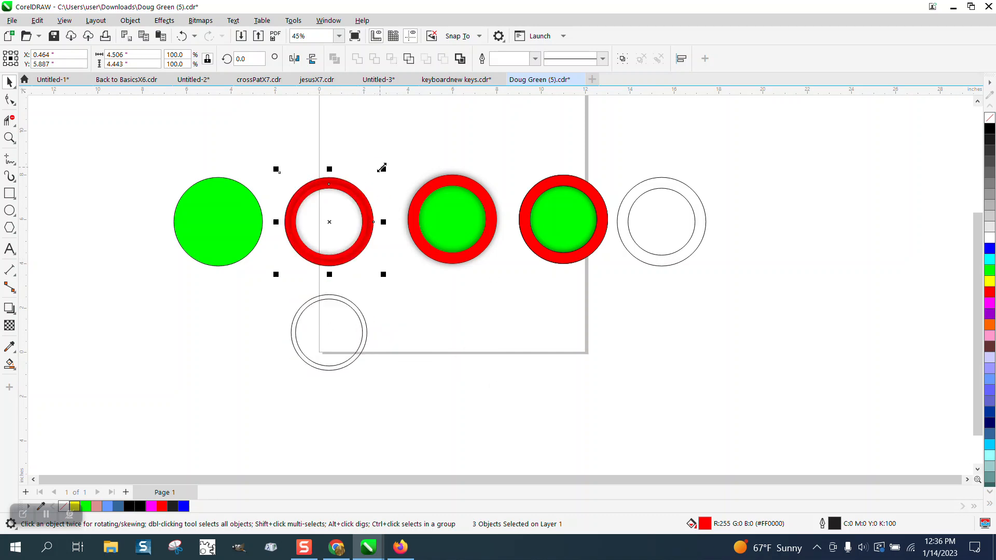
left_click_drag(329, 222, 441, 332)
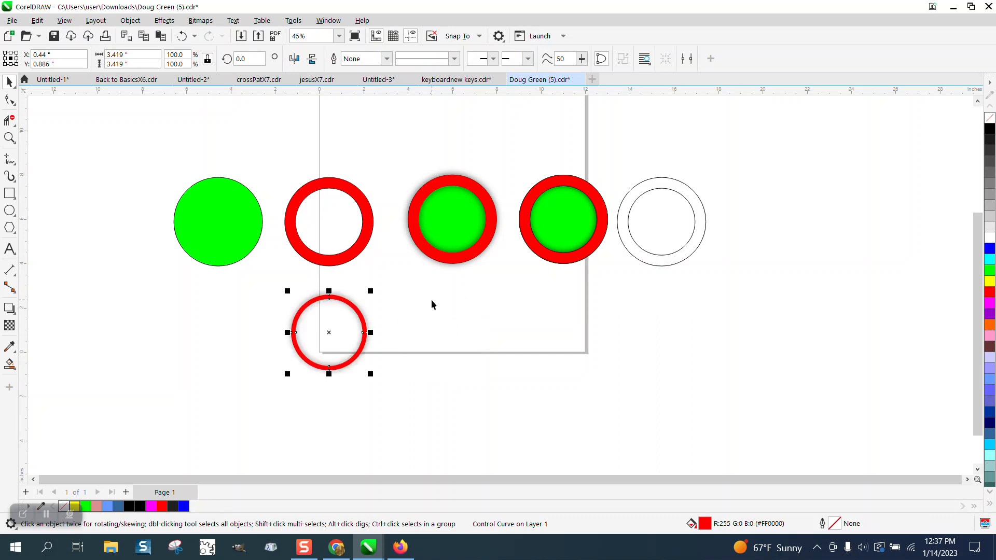
left_click_drag(329, 332, 329, 222)
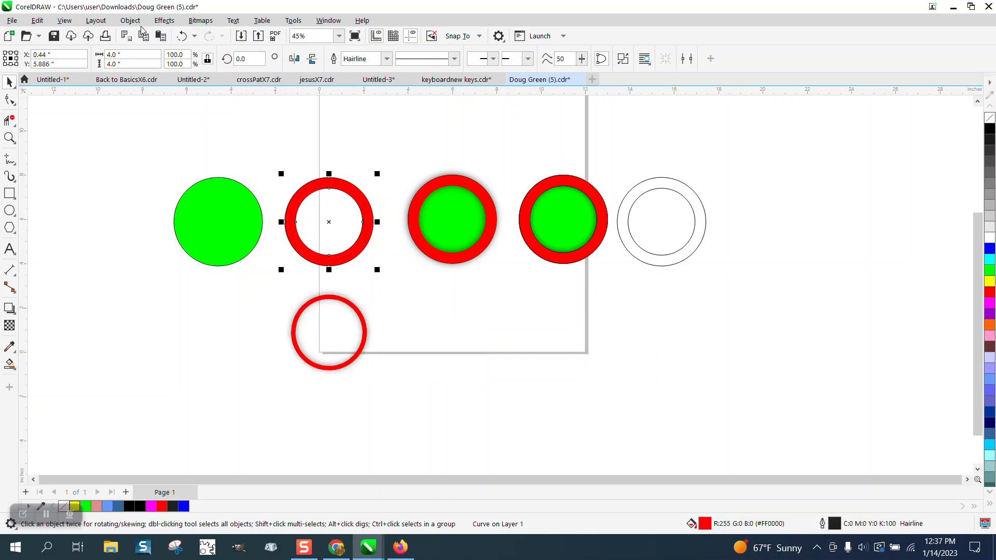
left_click(129, 20)
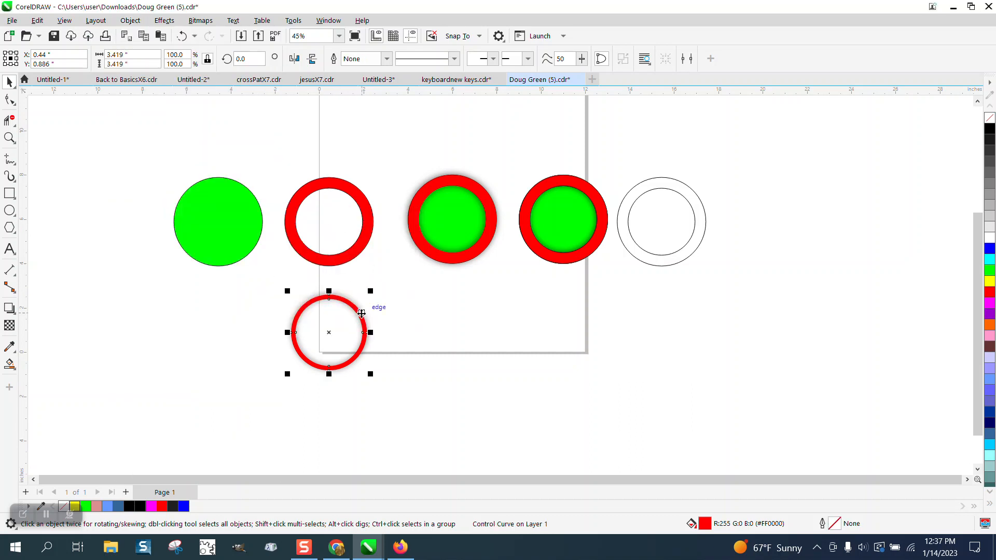
left_click_drag(329, 332, 329, 222)
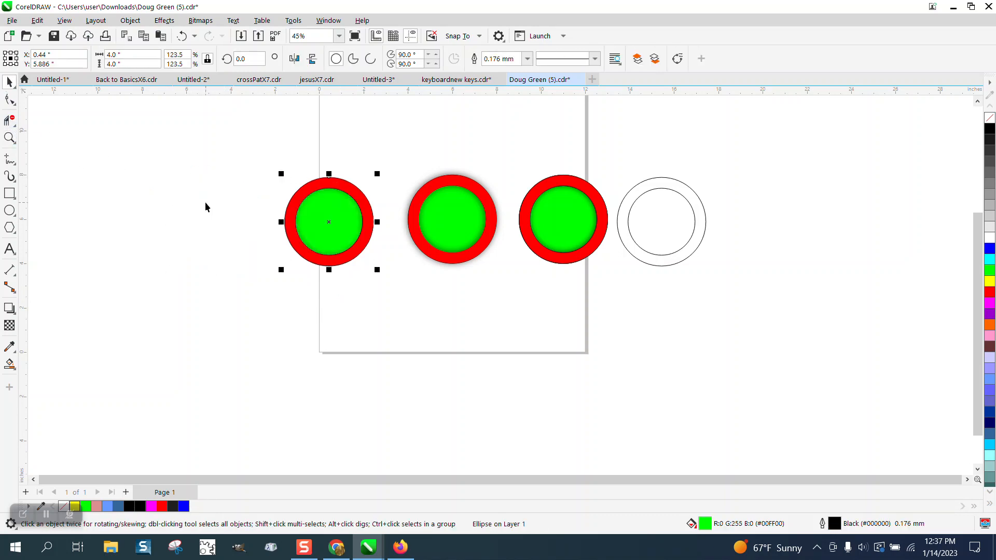
- Zoom in on the red-and-green ring and switch to the Drop Shadow tool from the Effects flyout
left_click(9, 138)
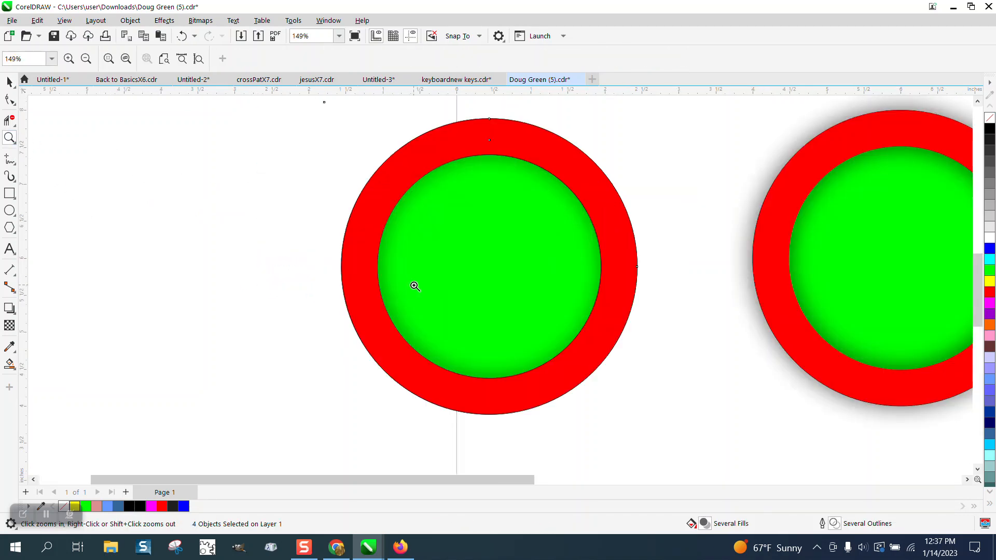
mouse_move(476, 175)
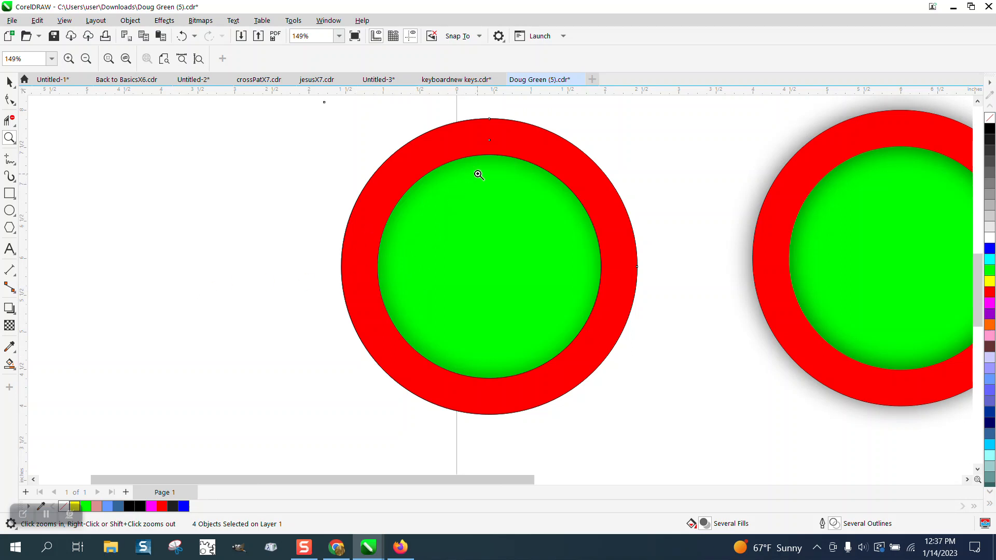
left_click(8, 364)
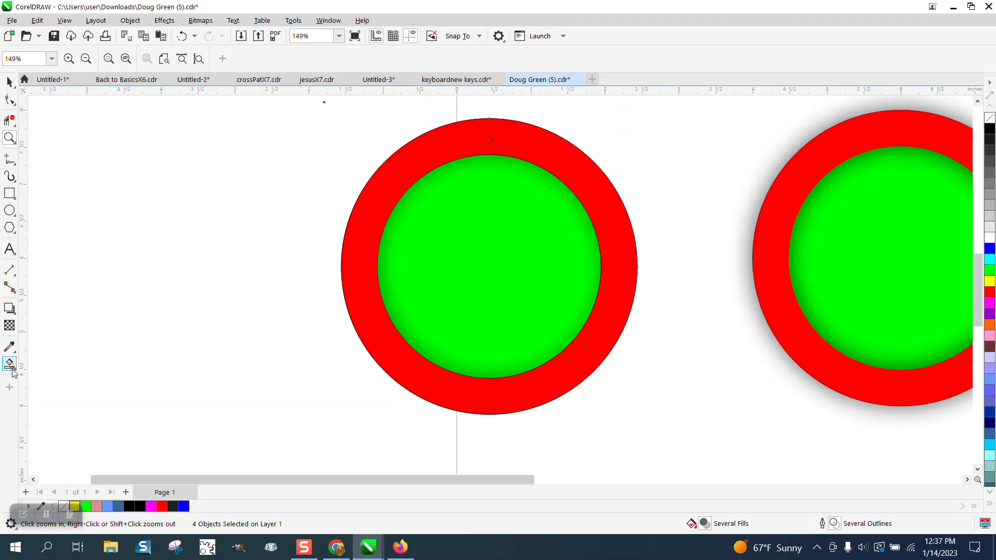
left_click(10, 309)
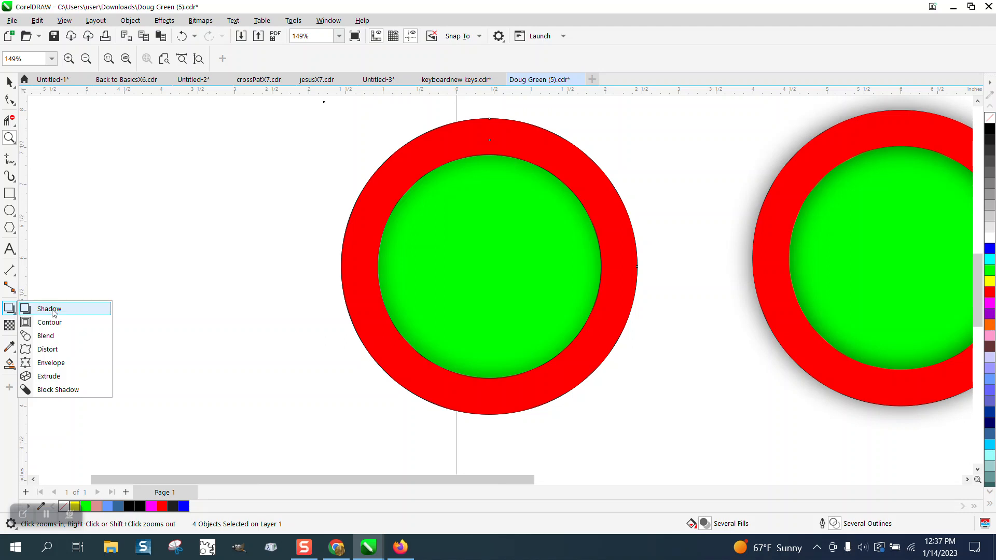
left_click(49, 310)
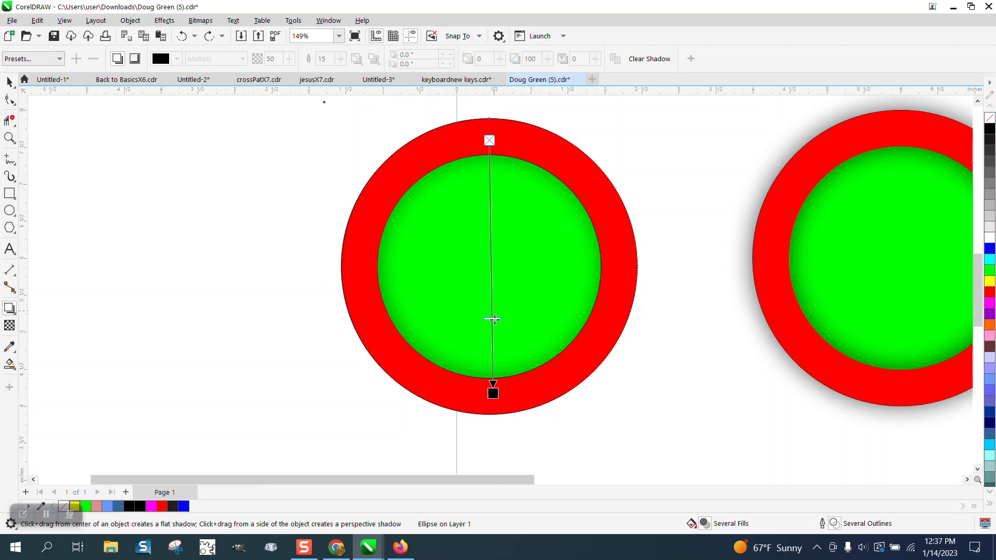
- Cast a shadow downward from the green circle and move the red ring copy aside
left_click_drag(492, 319, 492, 363)
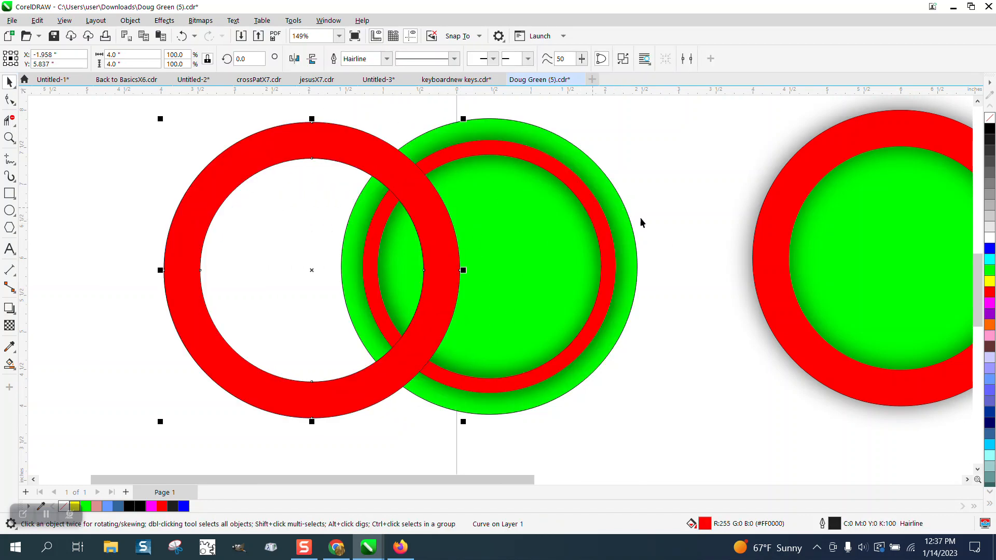
left_click(182, 35)
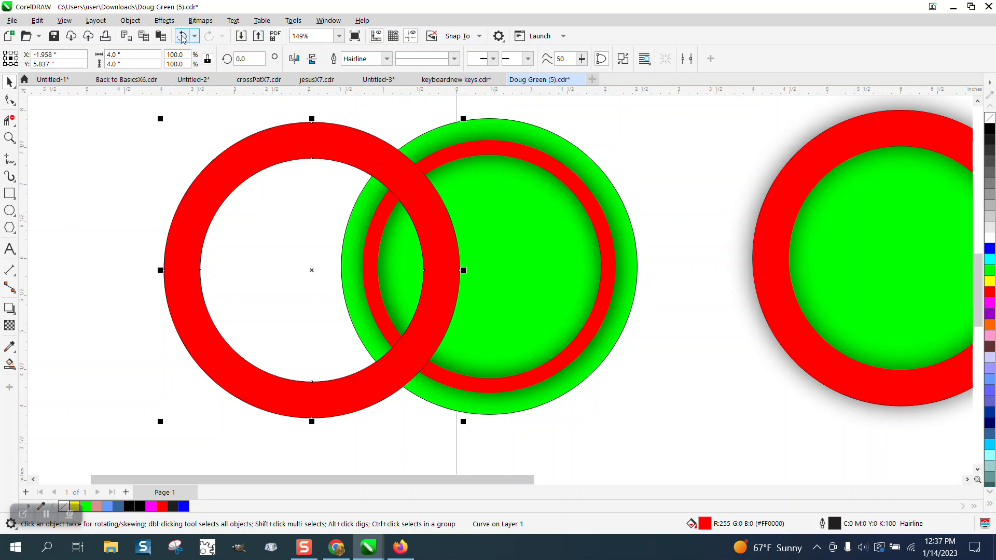